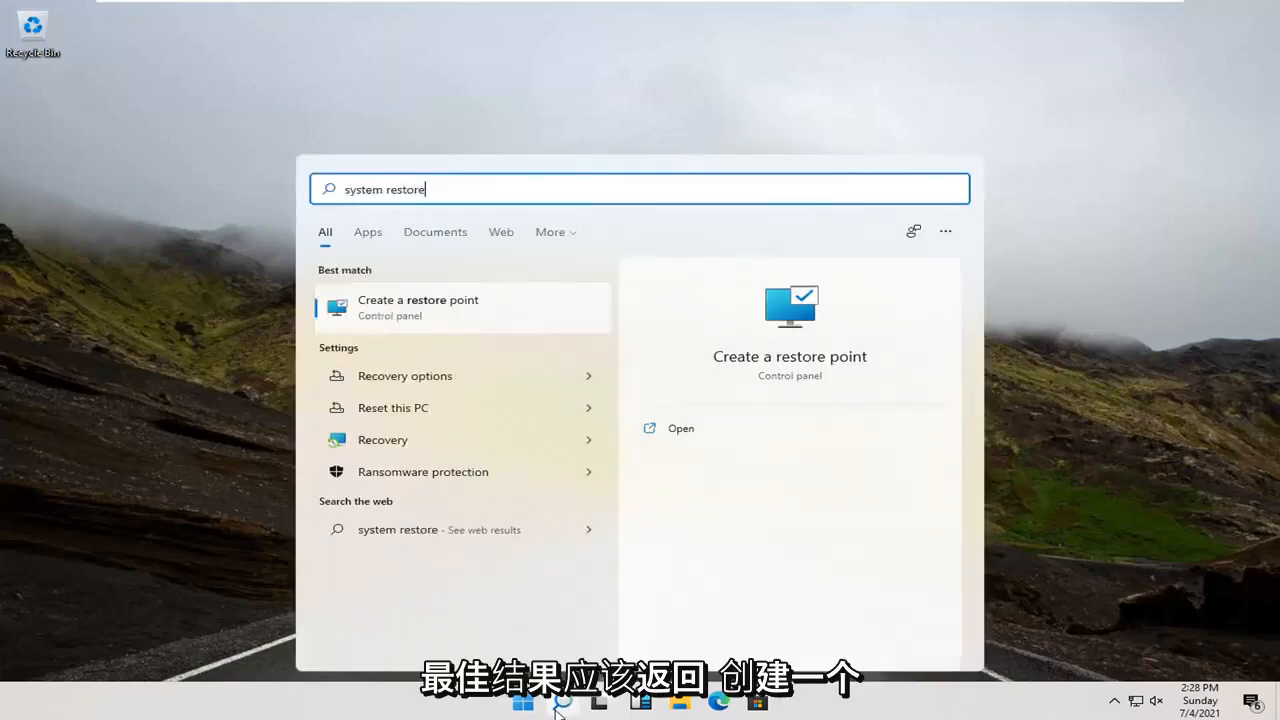
{"action": "mouse_move", "coordinate": [436, 316]}
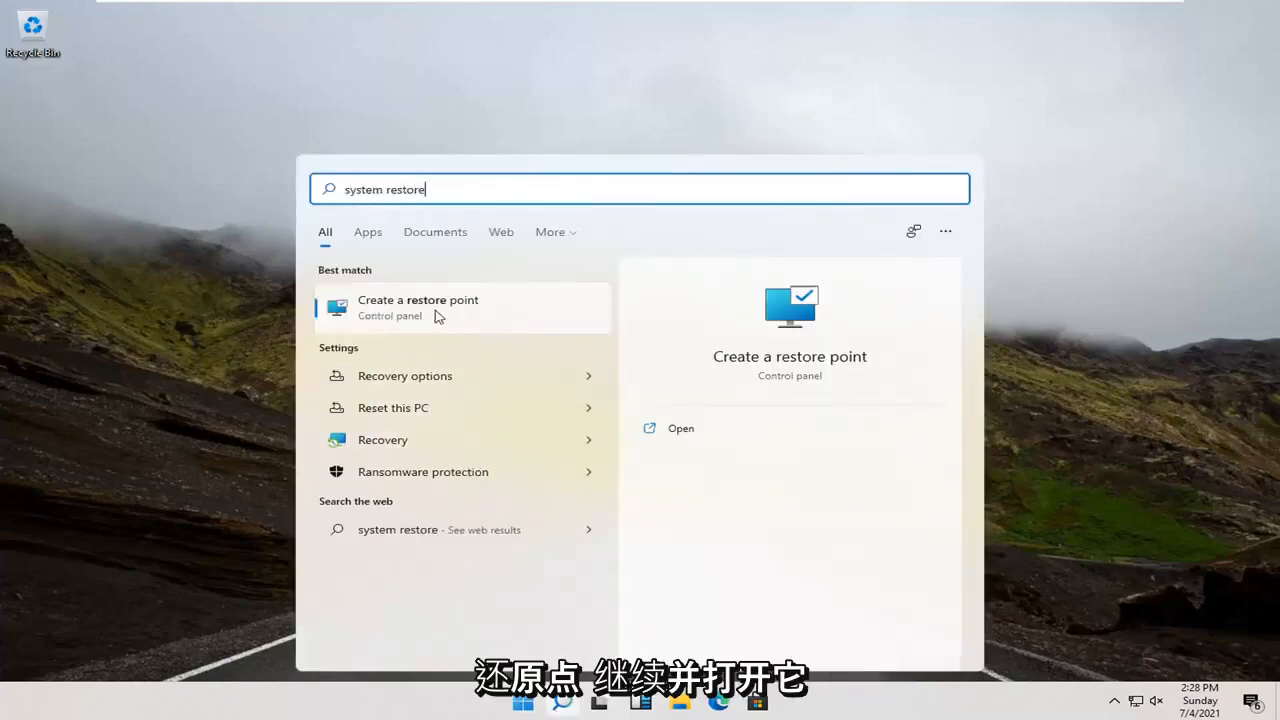
Step: Open the 'Create a restore point' best-match result to reach System Protection settings
{"action": "left_click", "coordinate": [418, 308]}
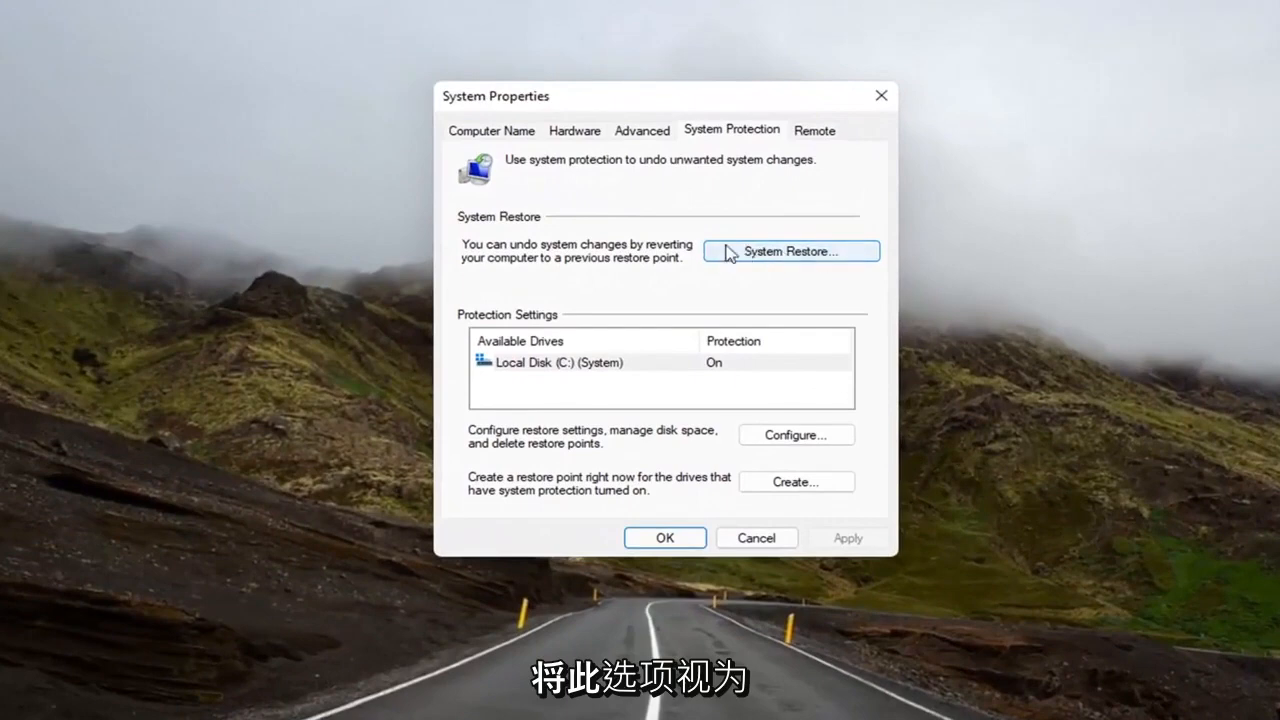
{"action": "mouse_move", "coordinate": [490, 372]}
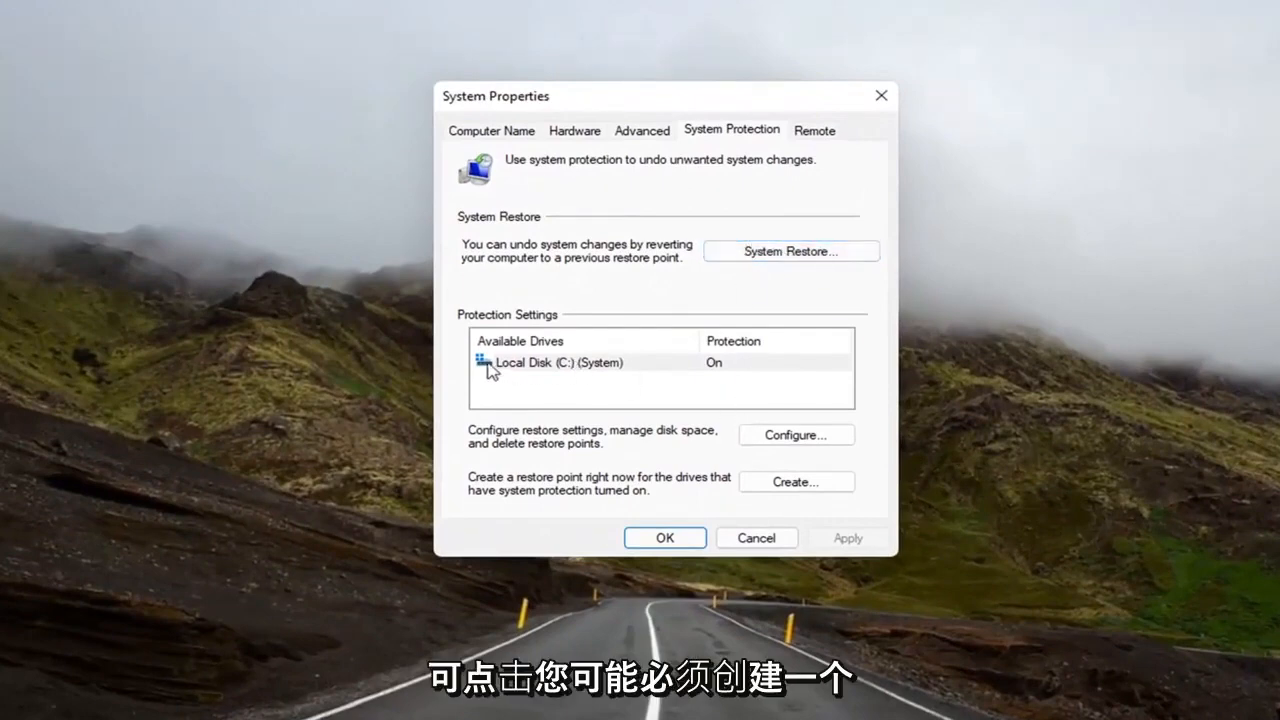
{"action": "mouse_move", "coordinate": [724, 376]}
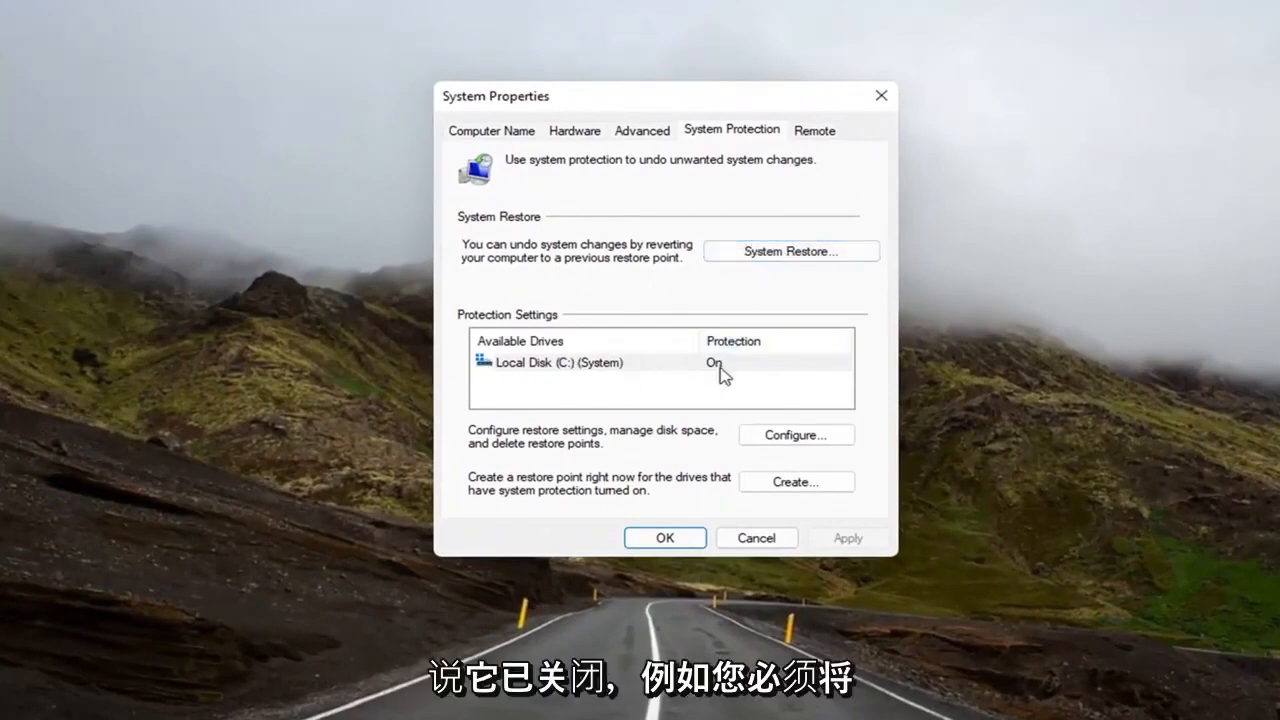
{"action": "mouse_move", "coordinate": [730, 372]}
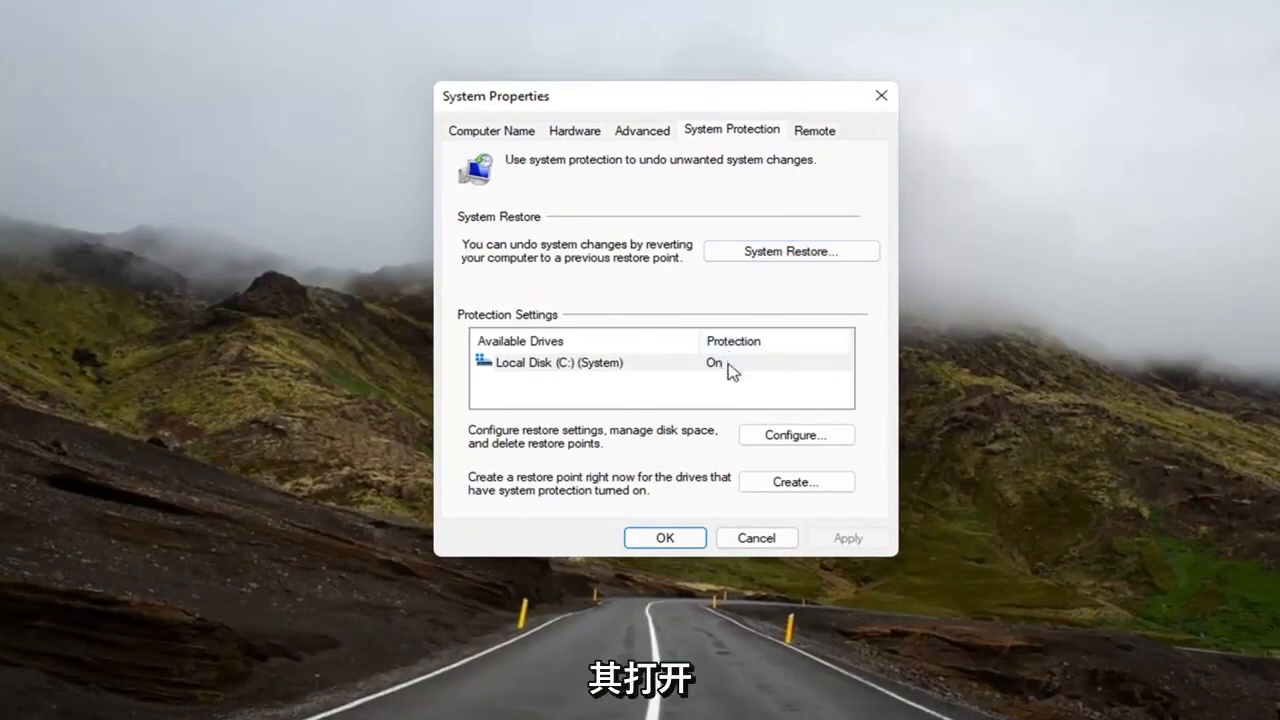
{"action": "mouse_move", "coordinate": [756, 488]}
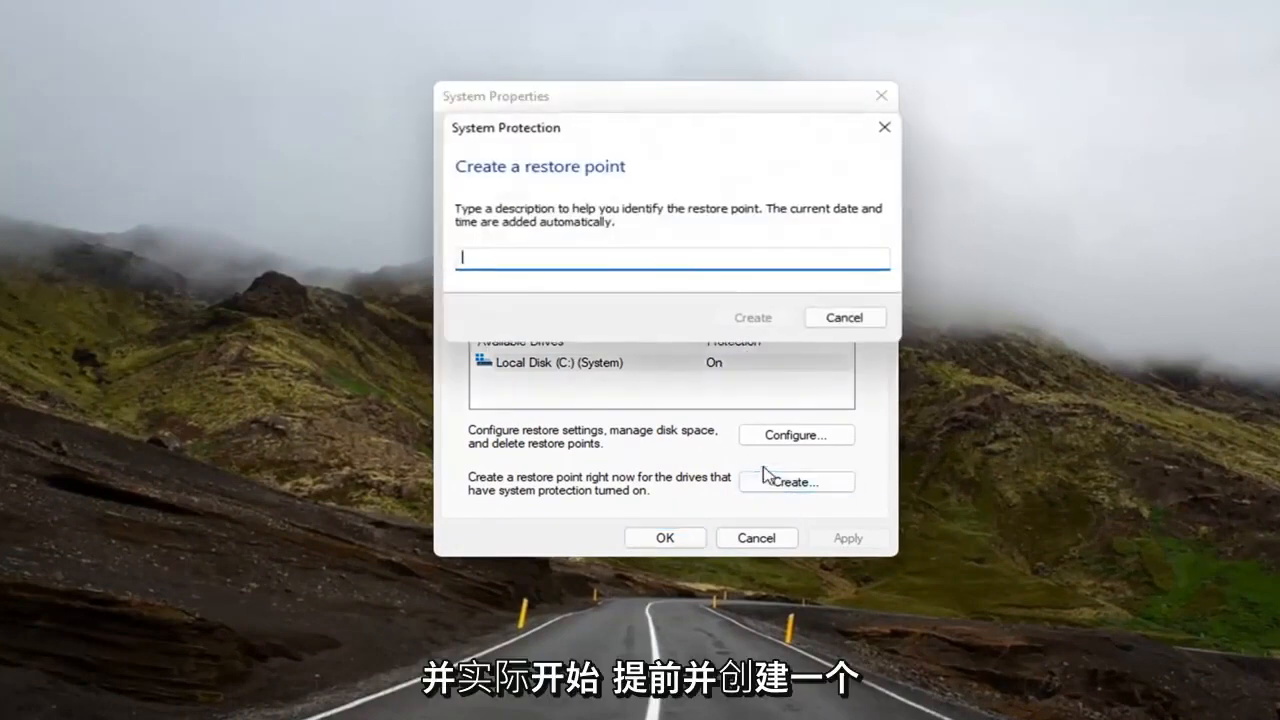
Step: Keep system protection turned on for the system drive, then reopen and close the Create restore point prompt
{"action": "left_click", "coordinate": [844, 316]}
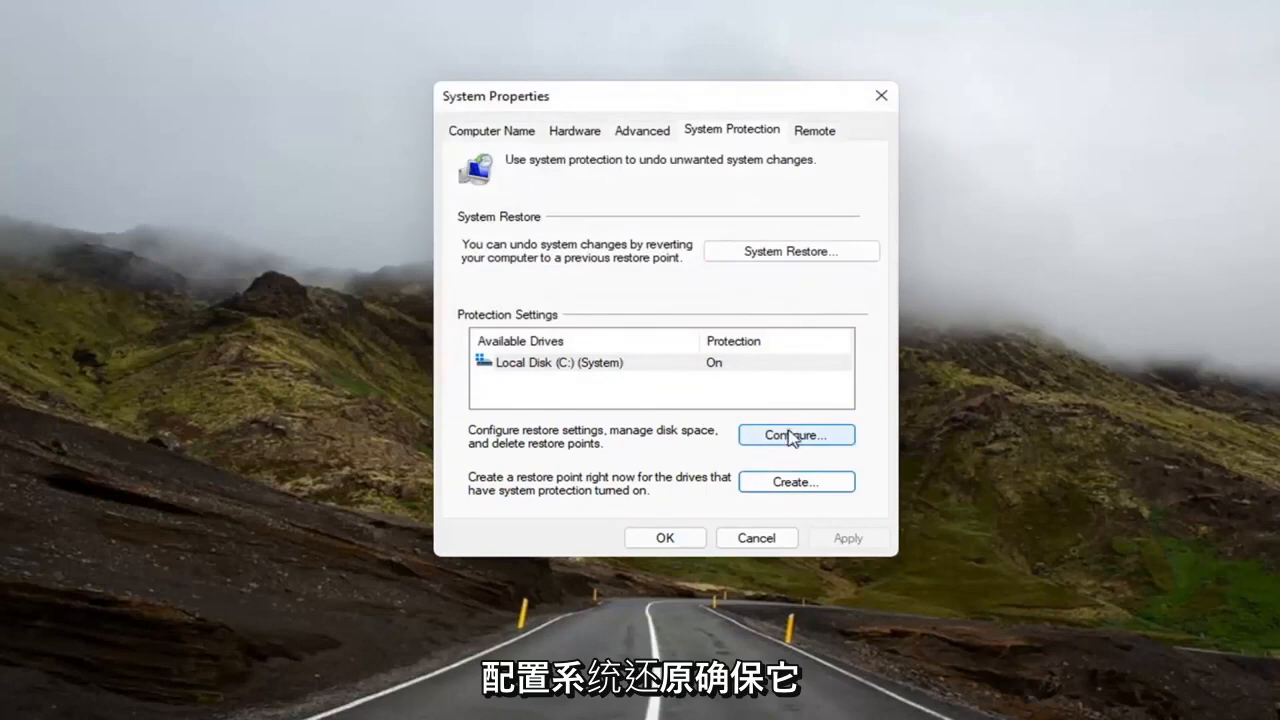
{"action": "left_click", "coordinate": [796, 434]}
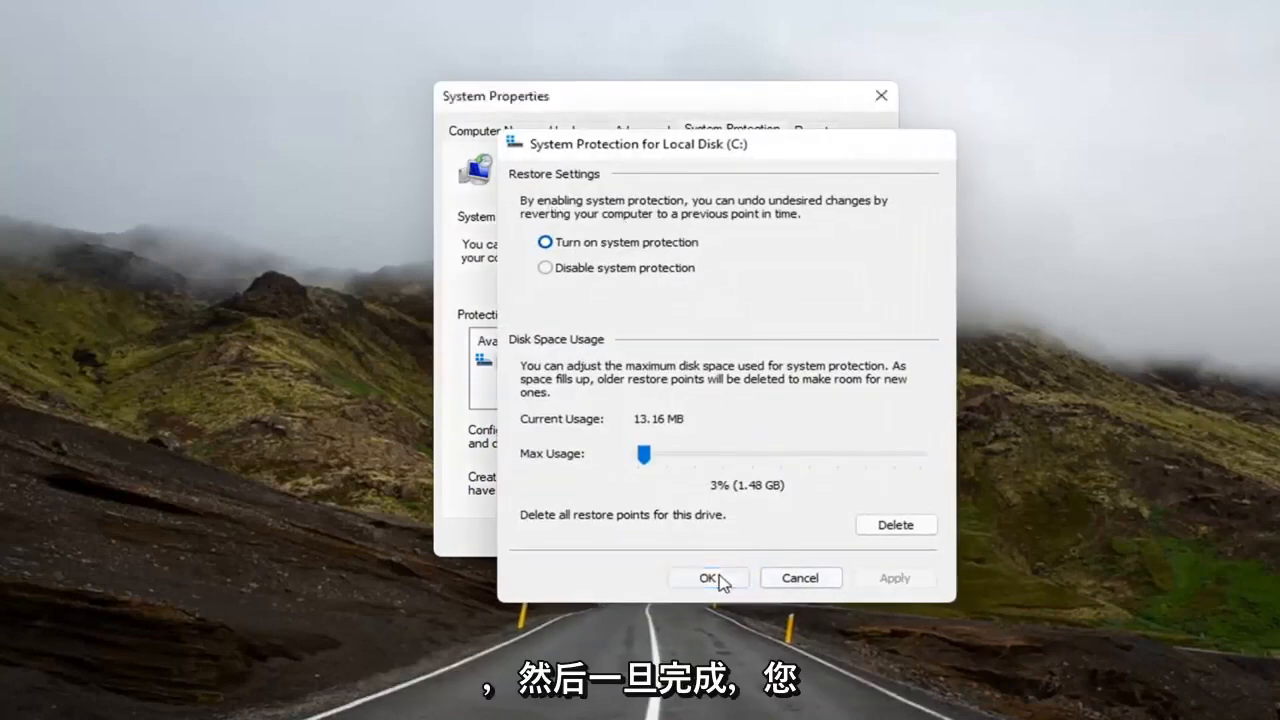
{"action": "left_click", "coordinate": [708, 578]}
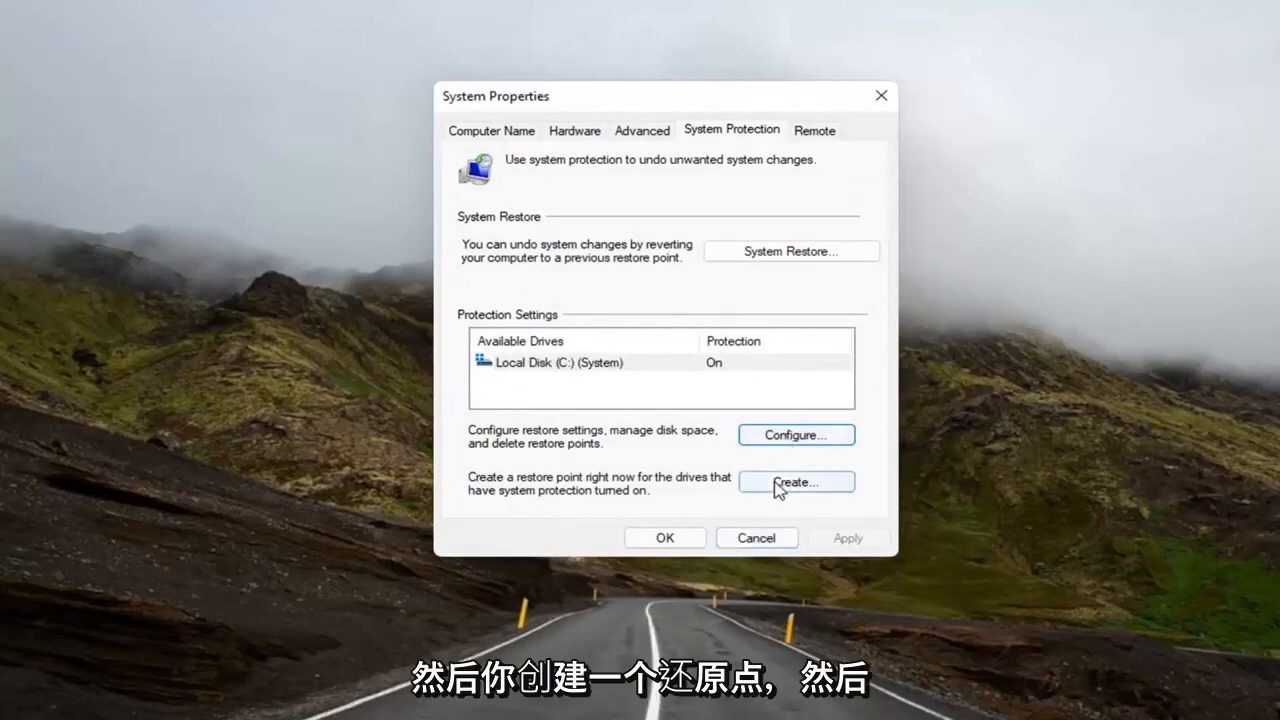
{"action": "left_click", "coordinate": [796, 482]}
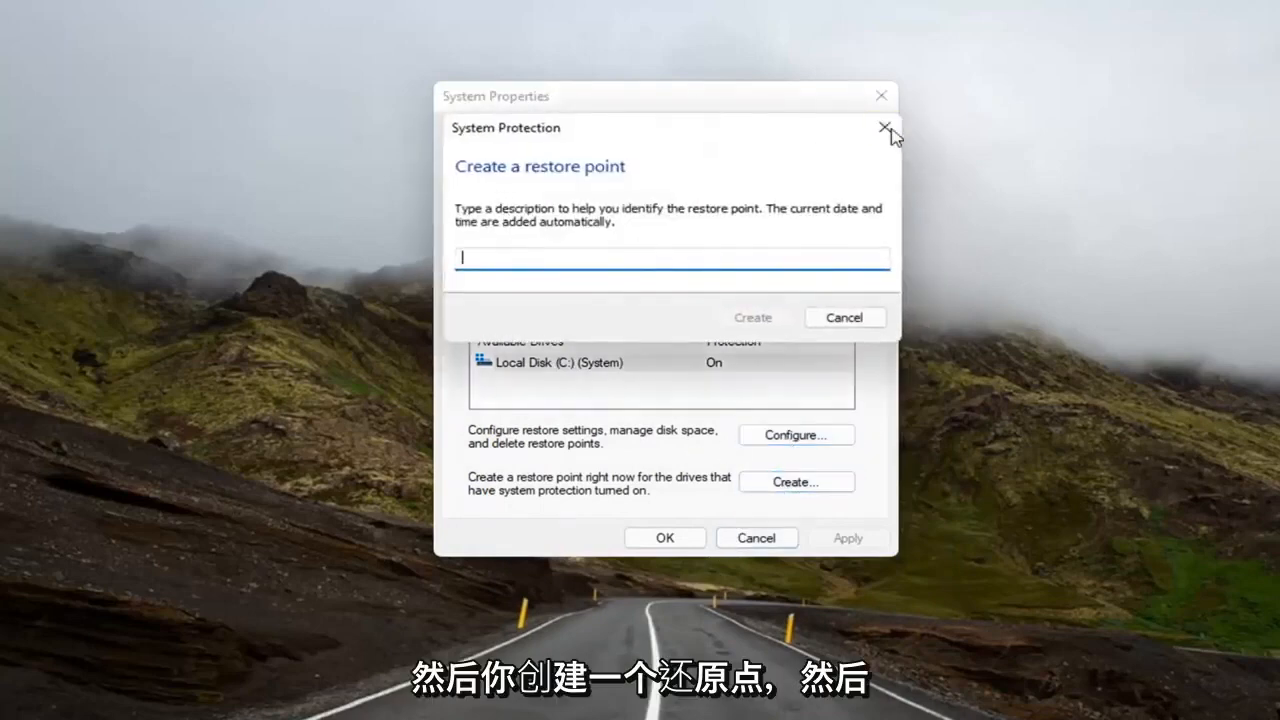
{"action": "left_click", "coordinate": [884, 128]}
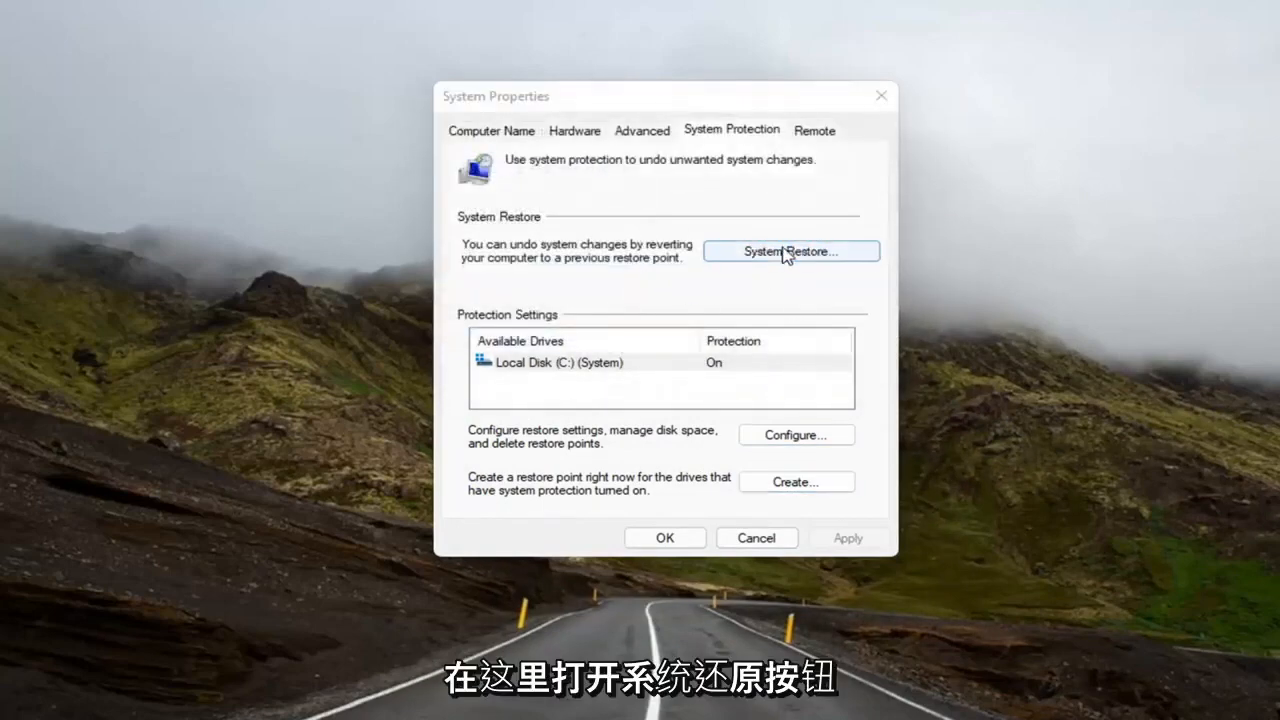
Step: Launch the System Restore wizard from the System Protection tab
{"action": "left_click", "coordinate": [792, 252]}
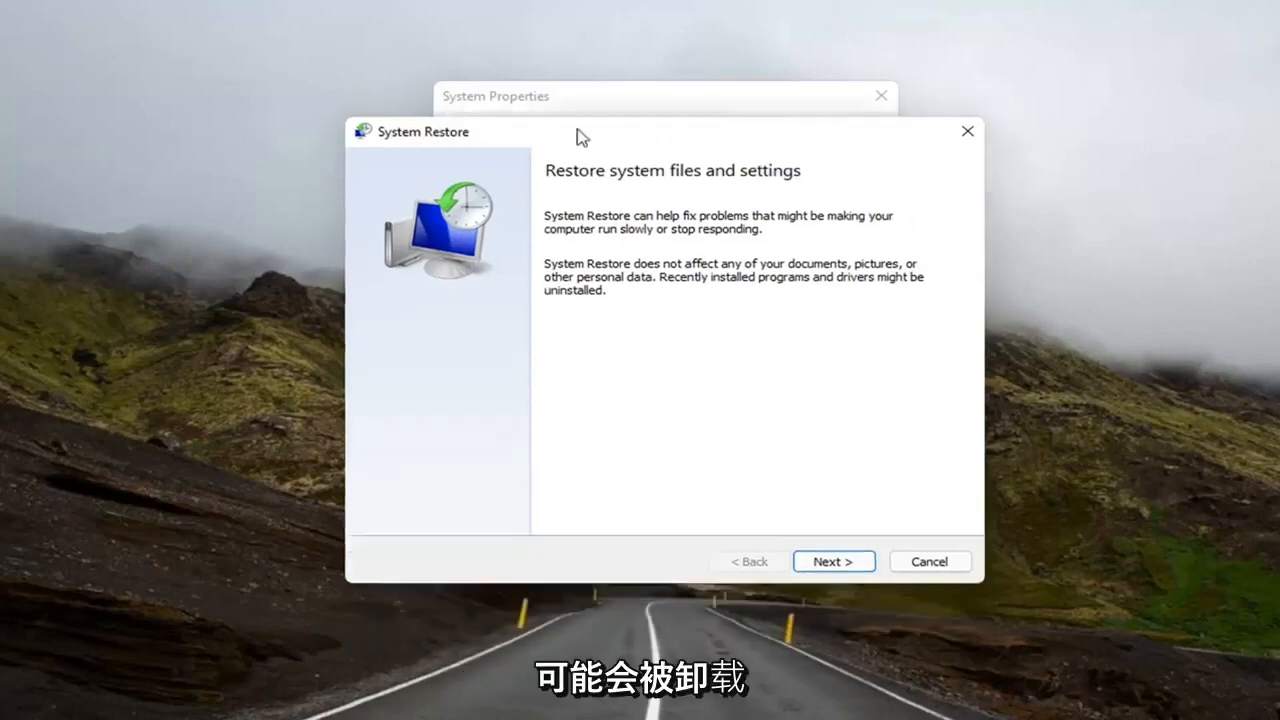
Step: Choose the 7/4/2021 '7.4.21 Before Updates' restore point and advance to confirmation
{"action": "left_click", "coordinate": [832, 560]}
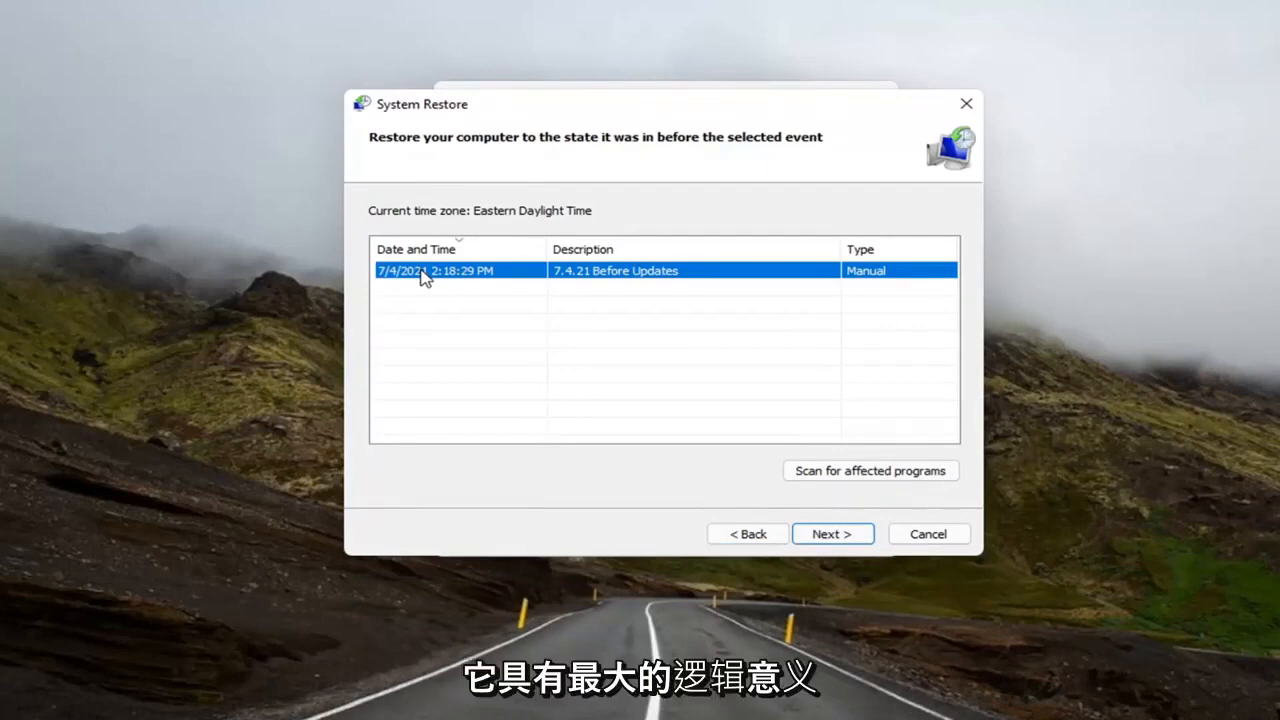
{"action": "left_click", "coordinate": [832, 532]}
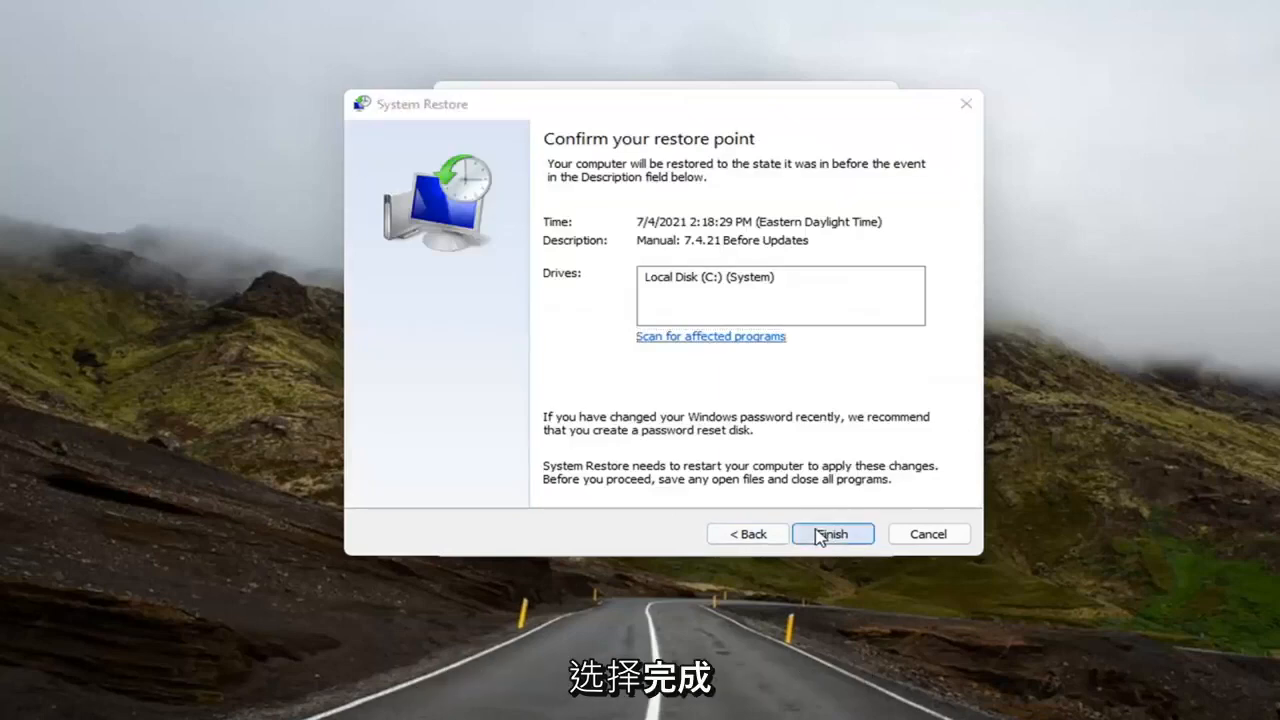
Step: Finish the wizard and answer Yes to the uninterruptible-restore warning to begin restoring
{"action": "left_click", "coordinate": [832, 532]}
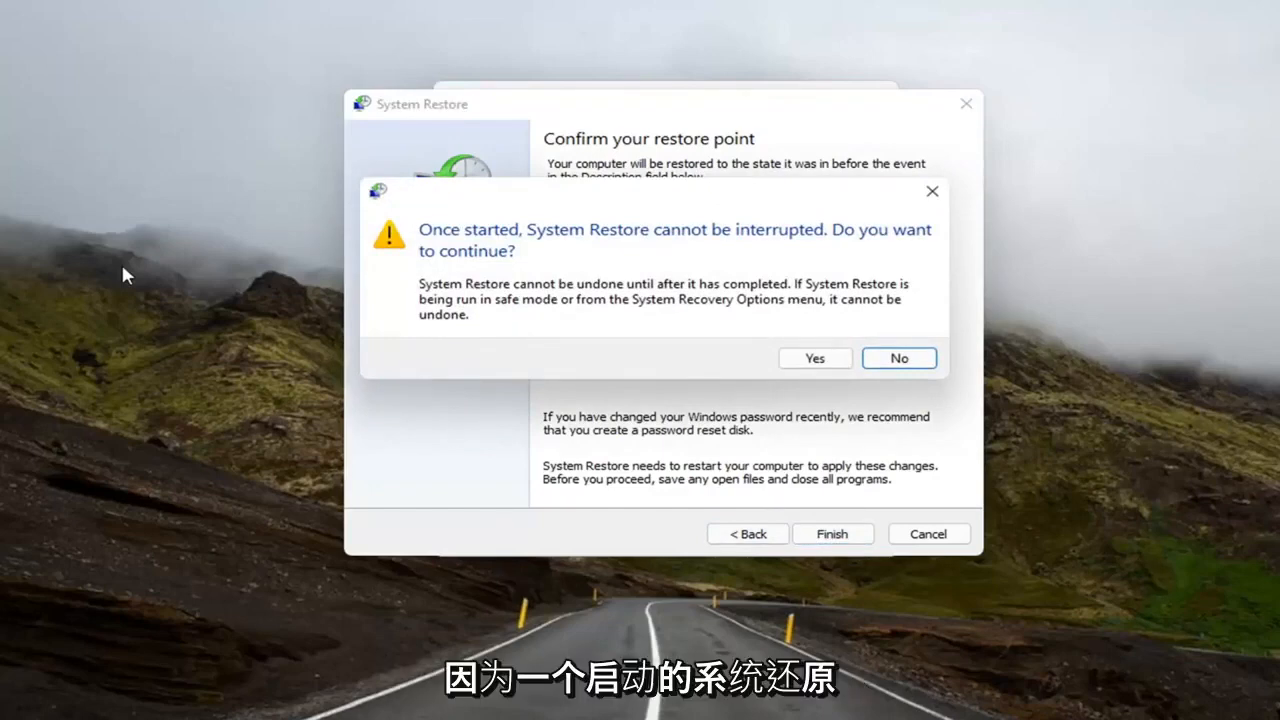
{"action": "mouse_move", "coordinate": [724, 256]}
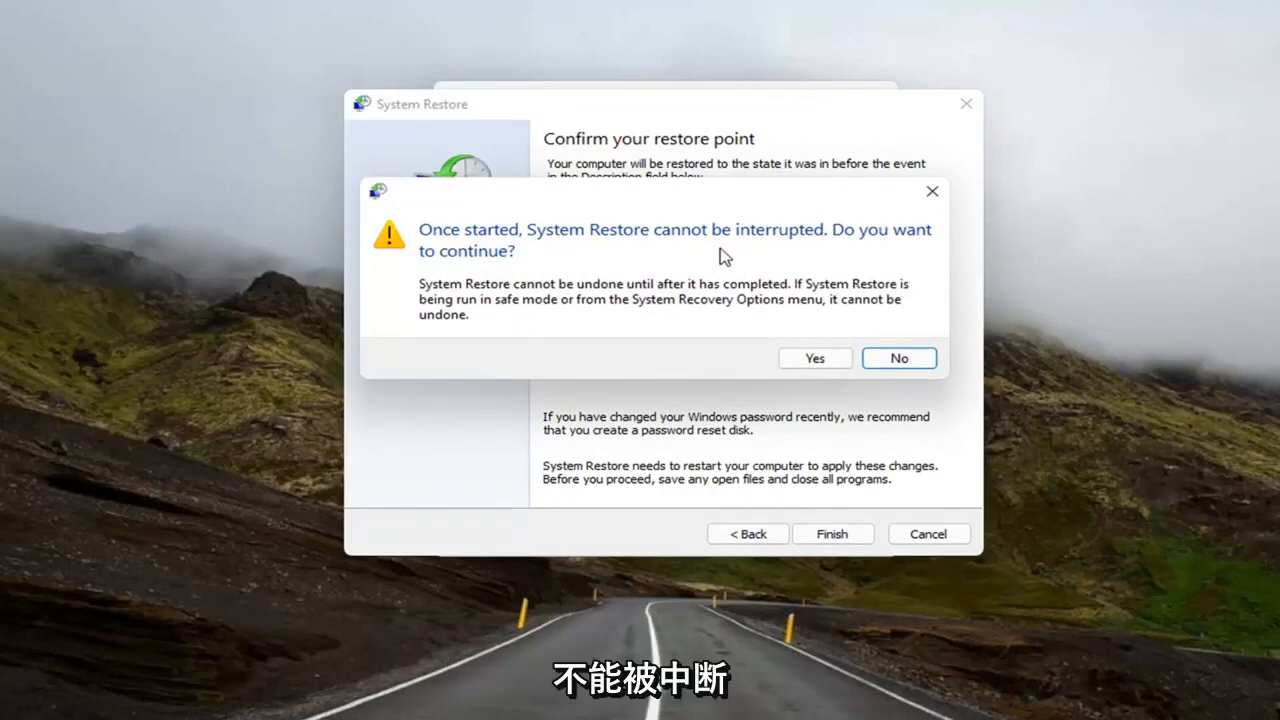
{"action": "mouse_move", "coordinate": [814, 358]}
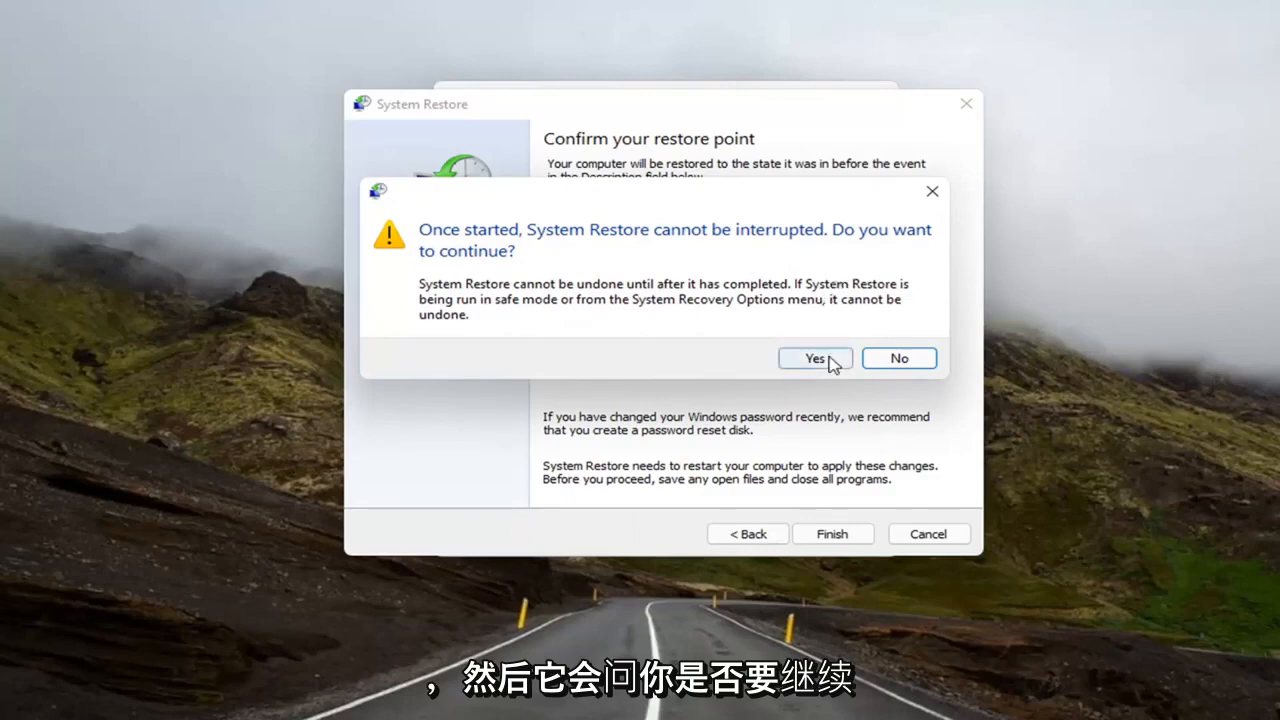
{"action": "left_click", "coordinate": [816, 358]}
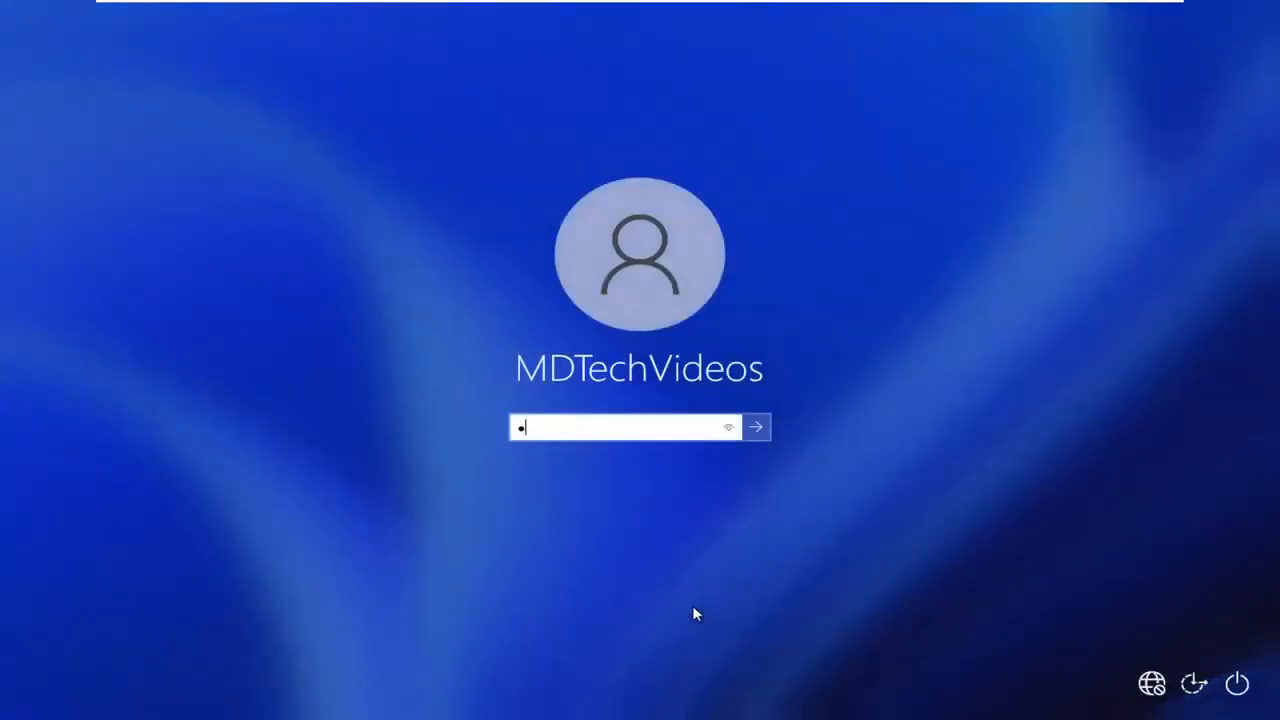
Step: Sign in with the account password and close the 'System Restore completed successfully' dialog
{"action": "type", "text": "••••"}
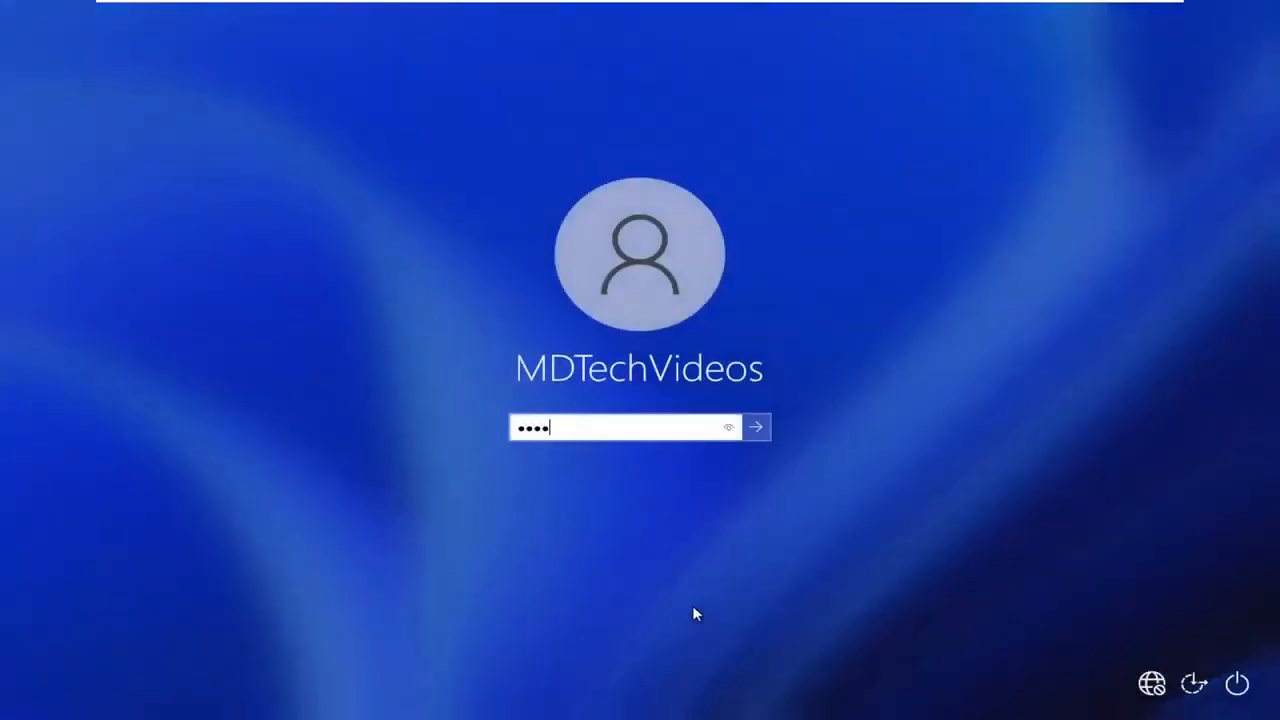
{"action": "left_click", "coordinate": [756, 428]}
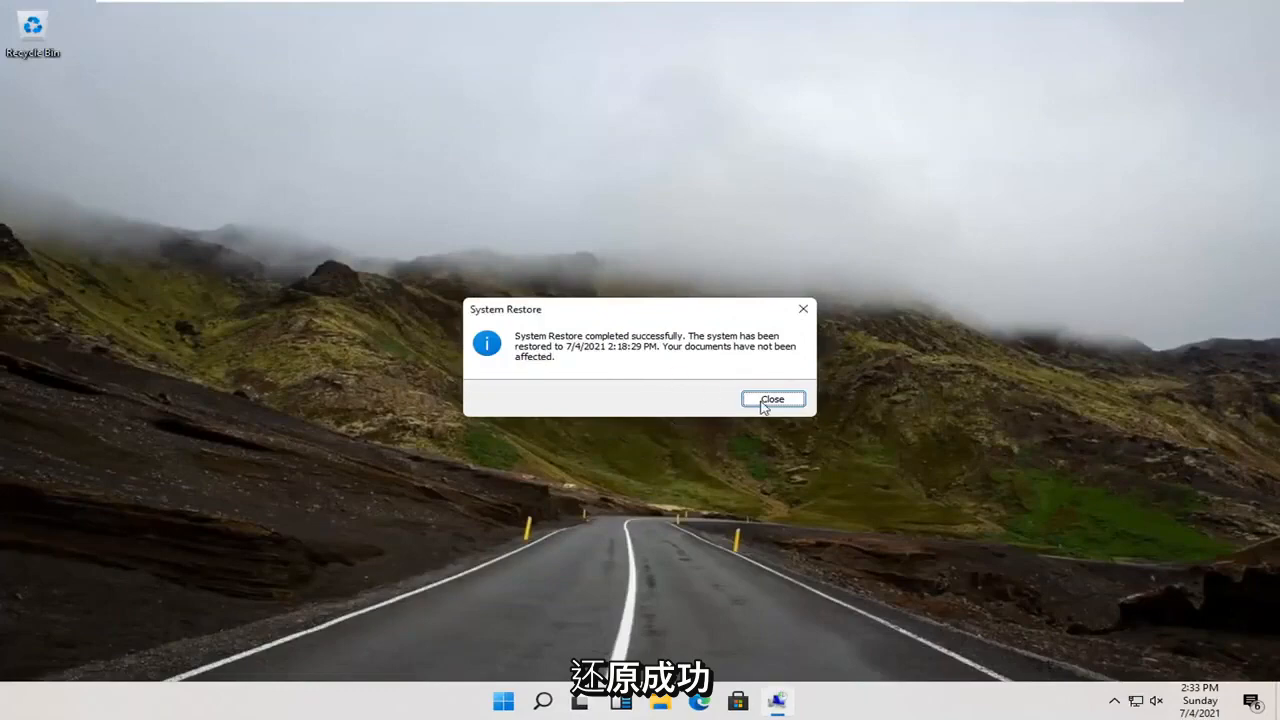
{"action": "left_click", "coordinate": [772, 400]}
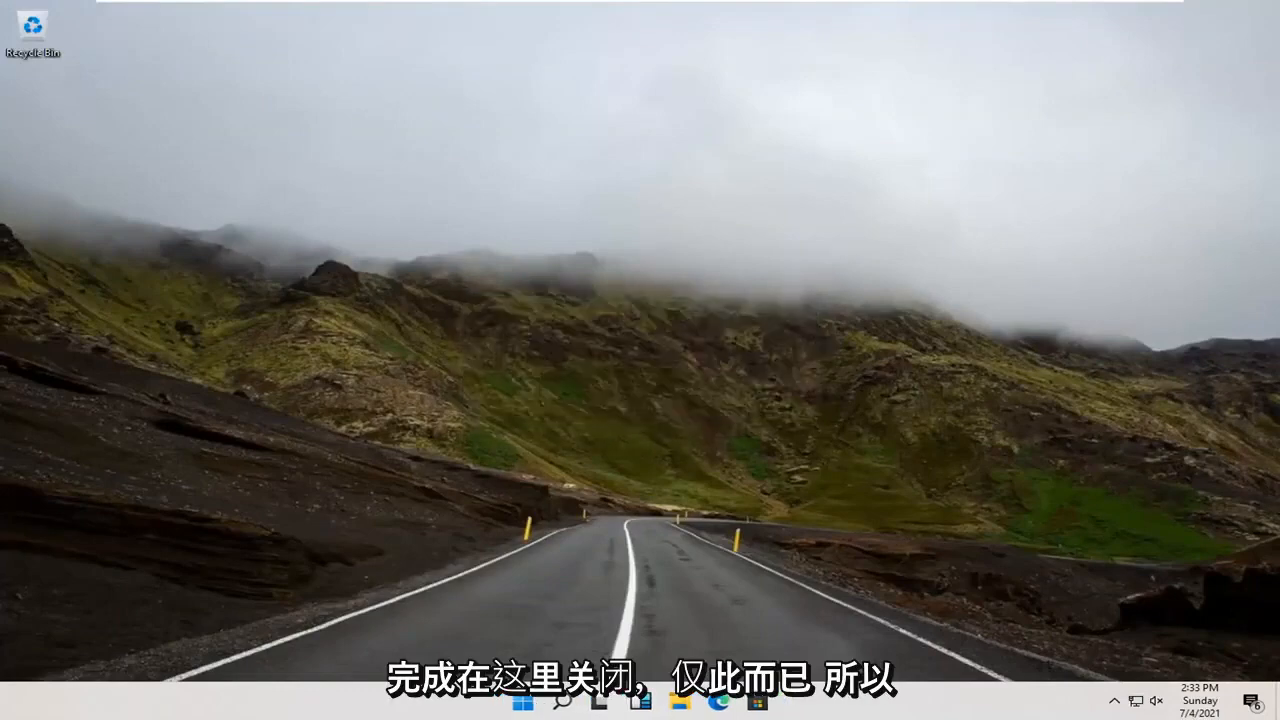